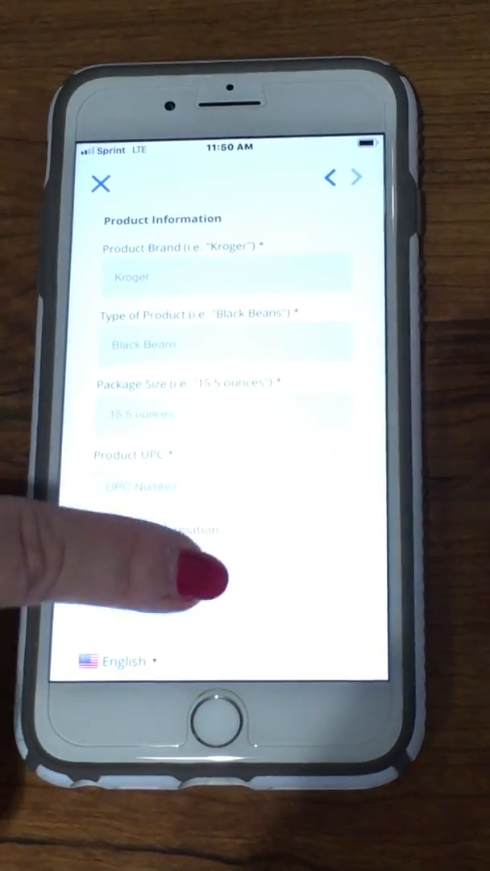
scroll("down", 3)
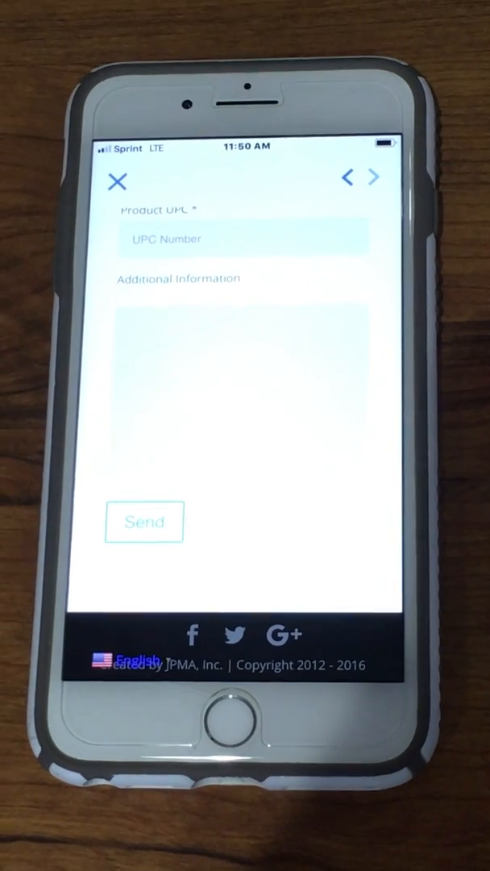